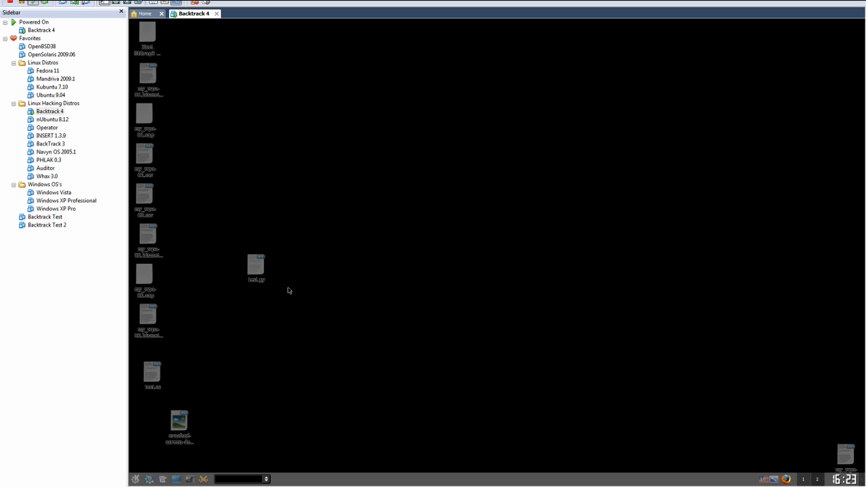
Focus the BackTrack 4 virtual machine and open the K Menu application launcher.
click(135, 479)
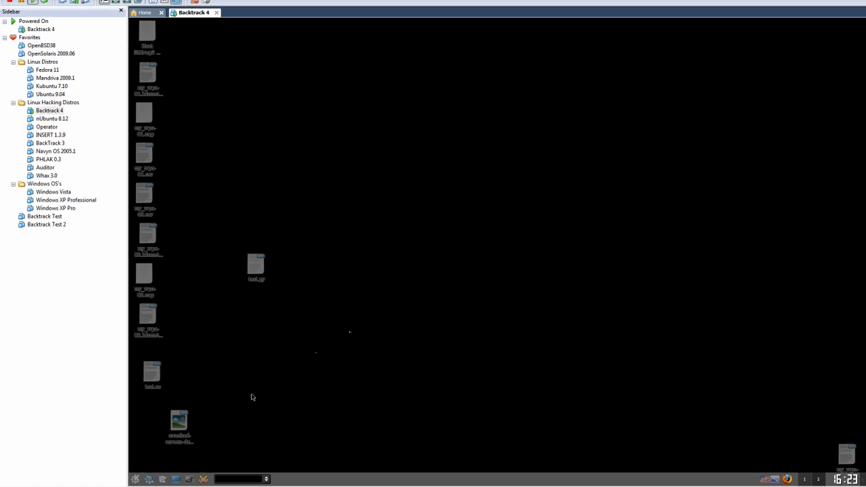
mouse_move(53, 449)
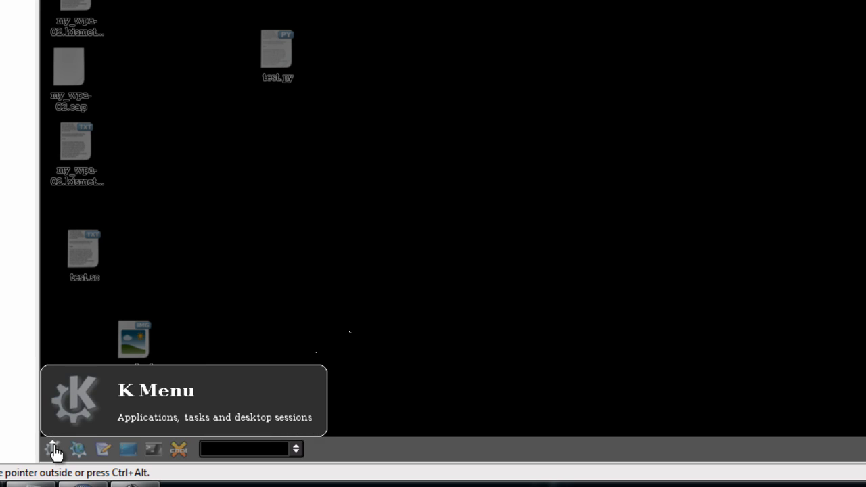
click(53, 450)
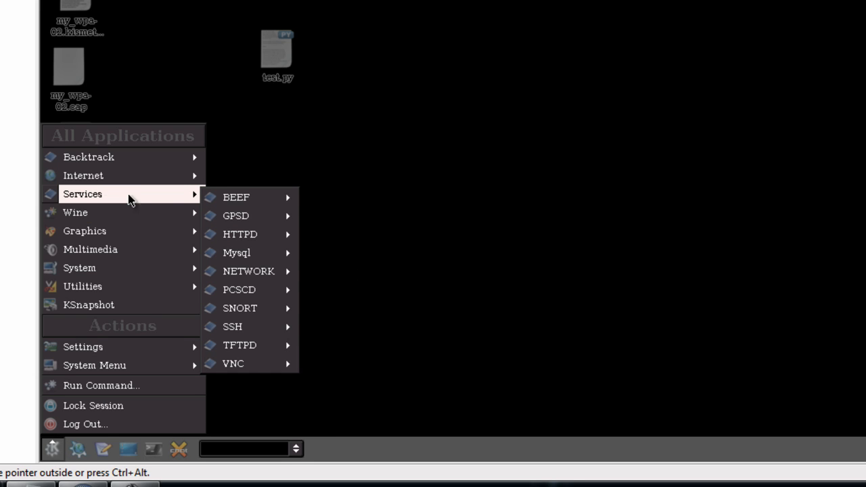
mouse_move(248, 272)
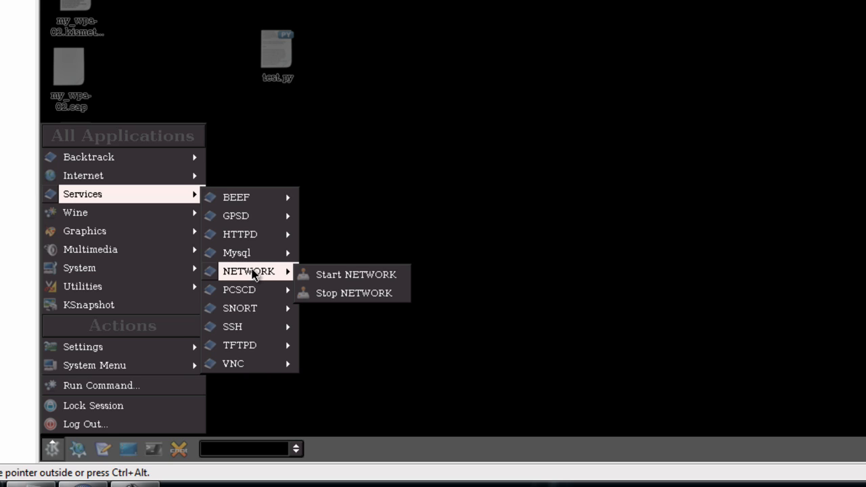
mouse_move(355, 275)
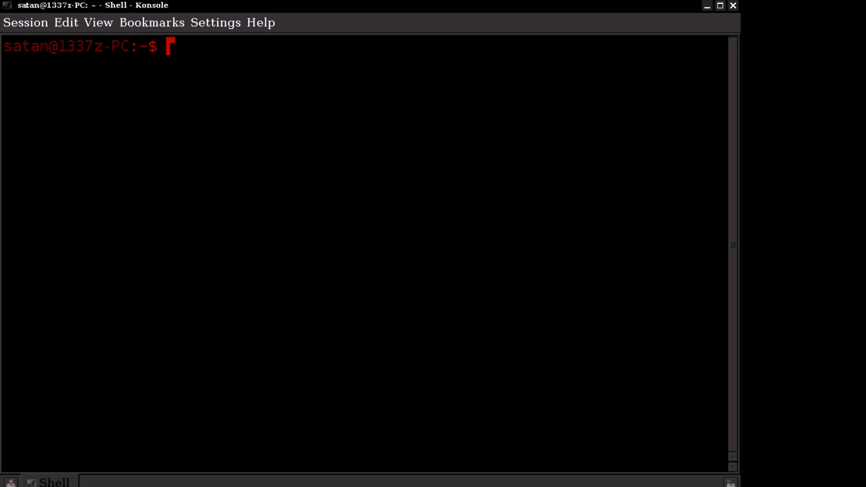
Run ifconfig to list eth0 at 192.168.0.112, mask 255.255.255.0, and loopback.
text(:)
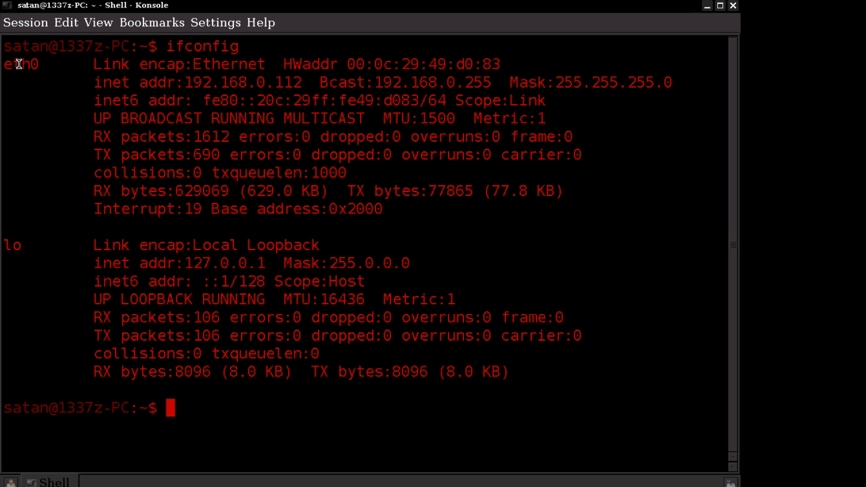
mouse_move(174, 407)
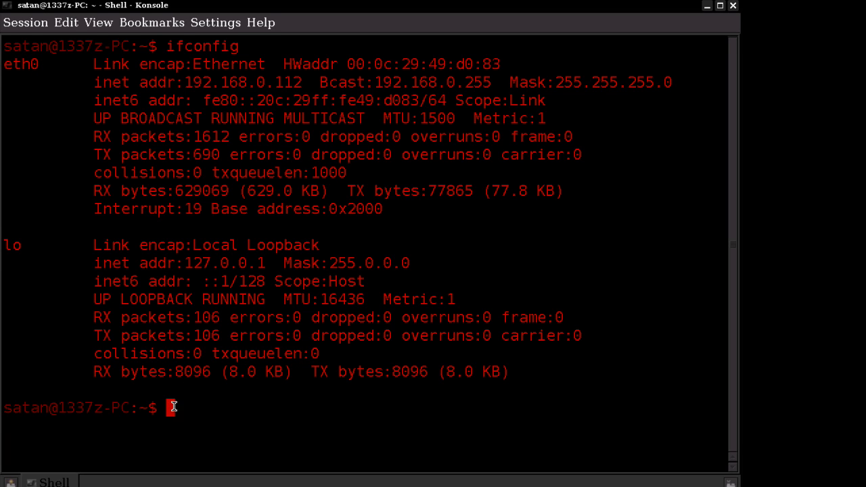
Run sudo ifconfig eth0 up with the password, then begin another ifconfig command.
double_click(24, 62)
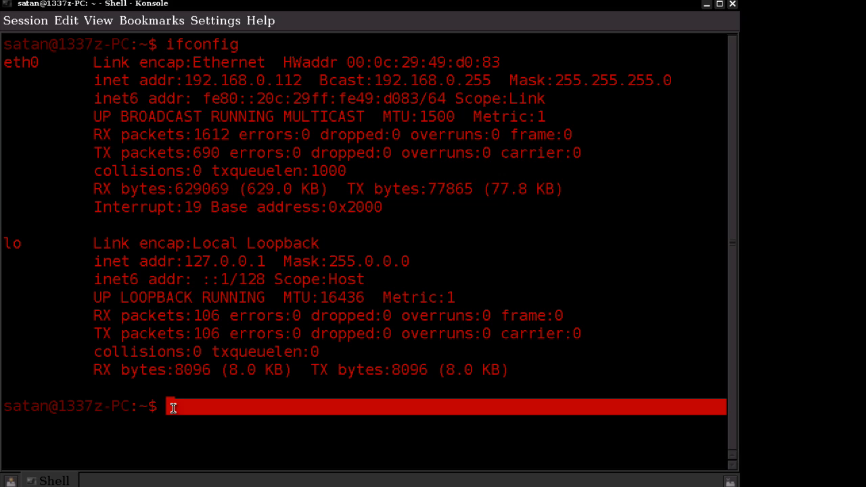
text(sudo ifocn fi)
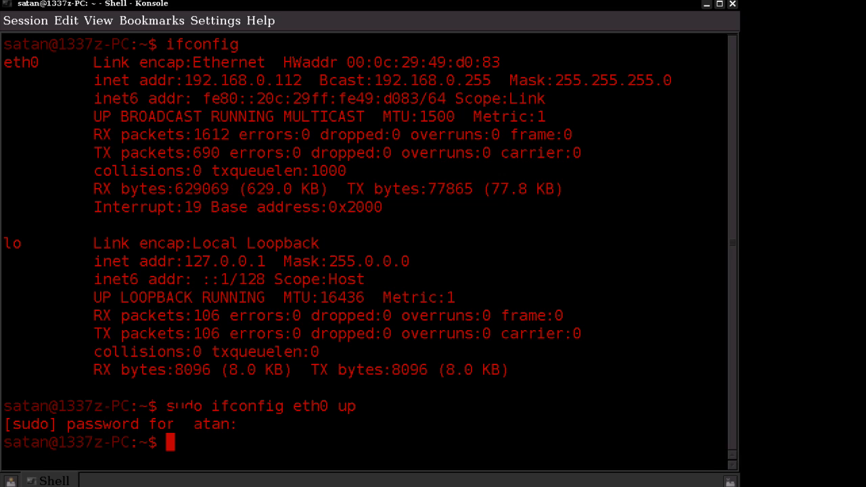
text(ifconfig)
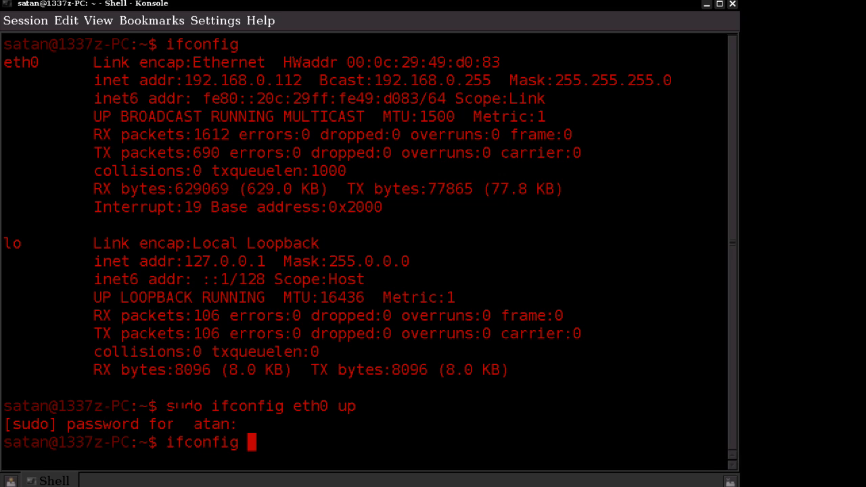
Enter 'ifconfig eth0 192.168.0.112 netmask 255.255.255.0' unexecuted, then switch to the Windows host.
text(eth0 192)
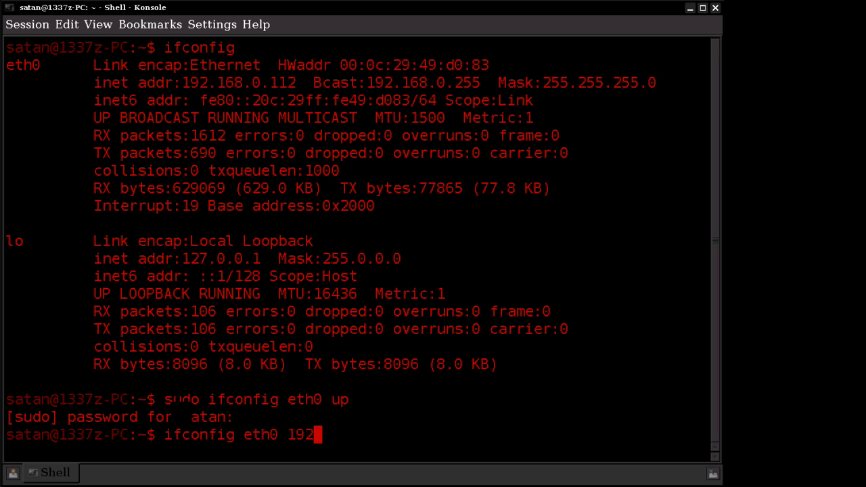
text(.168.0.)
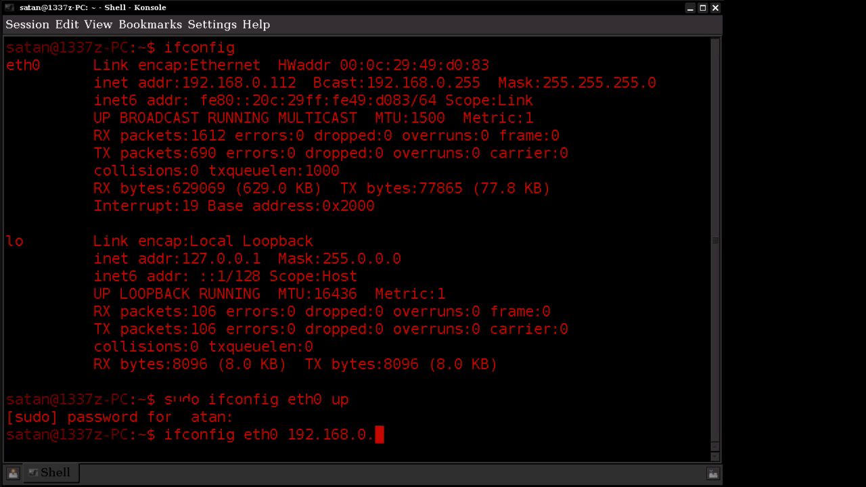
text(112)
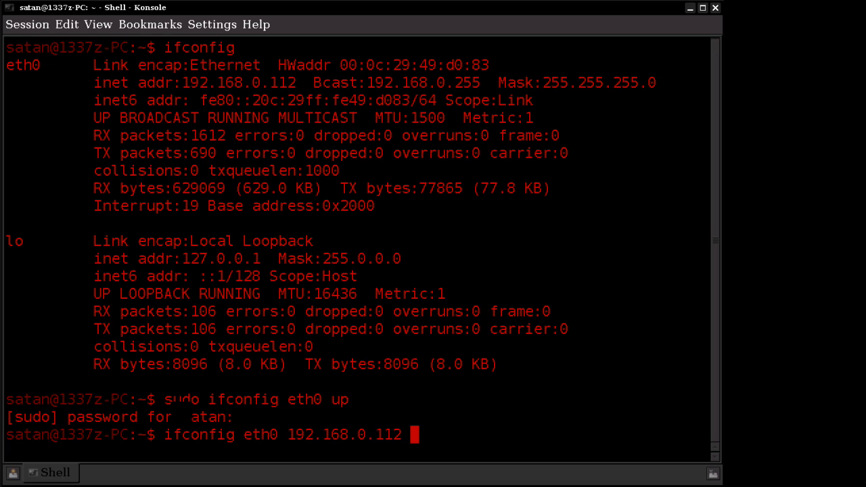
text(ne)
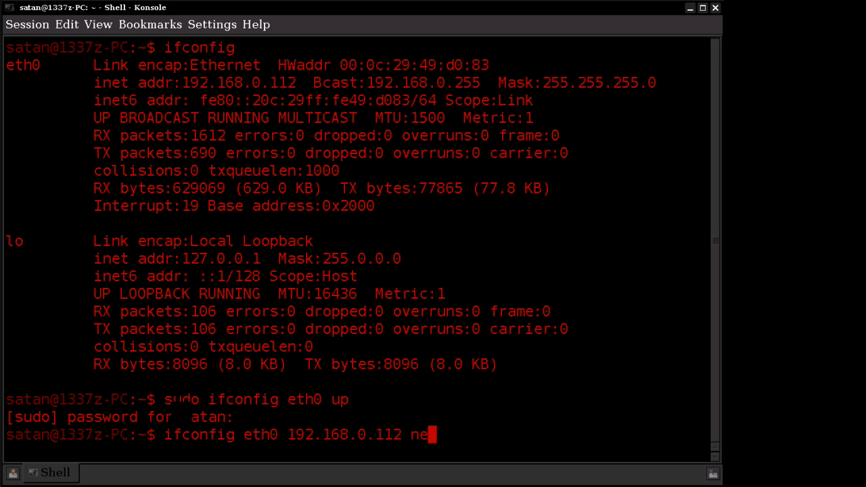
text(tmask)
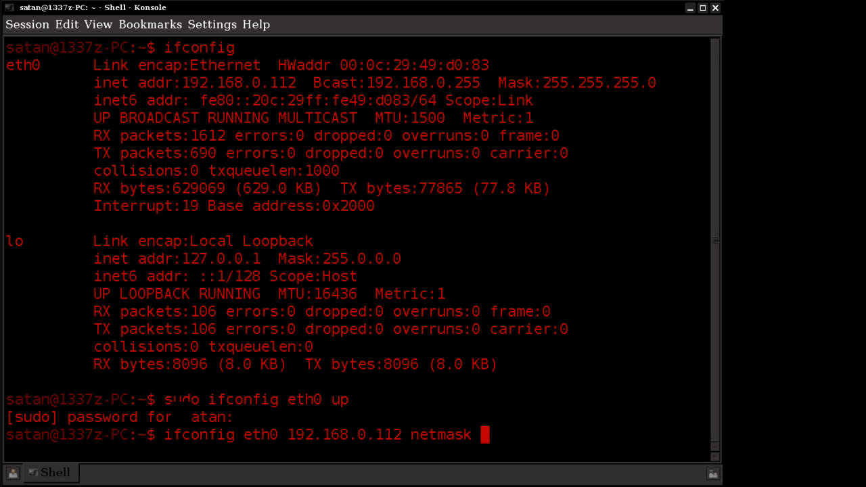
text(255.255)
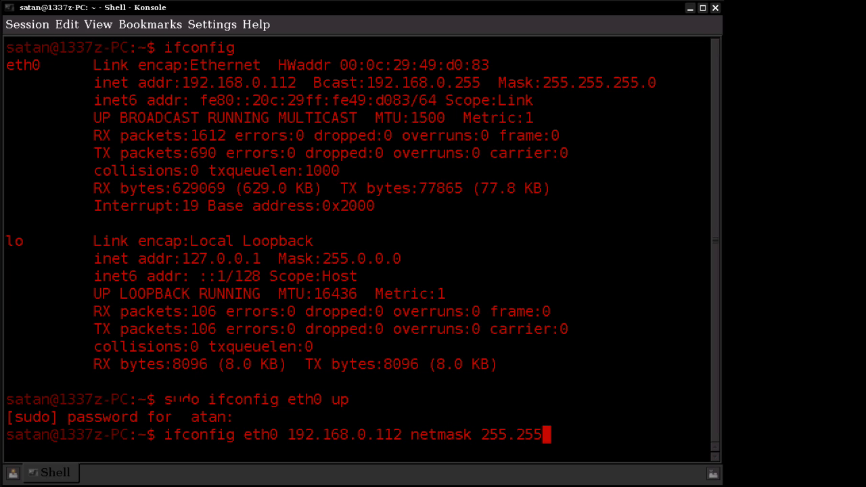
text(.255.0)
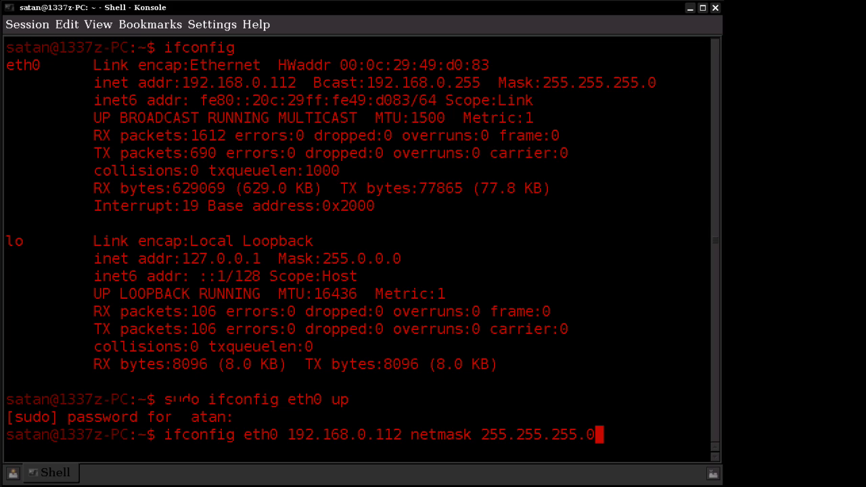
click(12, 472)
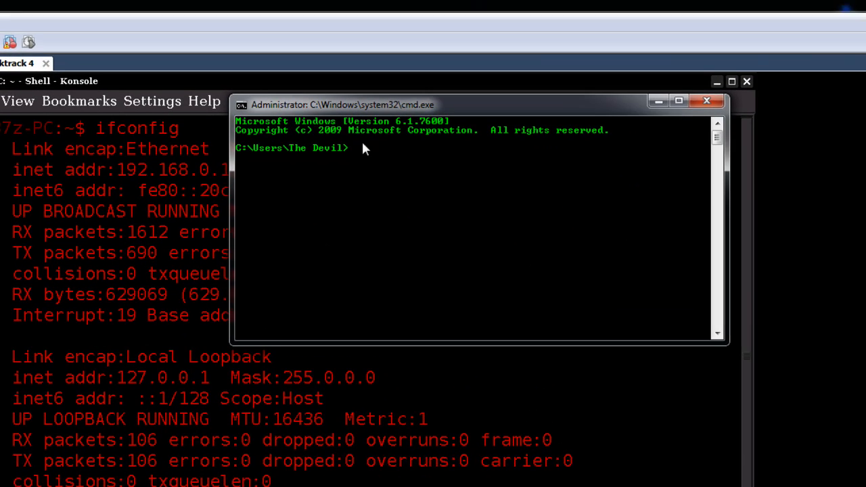
Run ipconfig /all to read gateway and DNS 192.168.0.1, then move the window aside.
text(ipc)
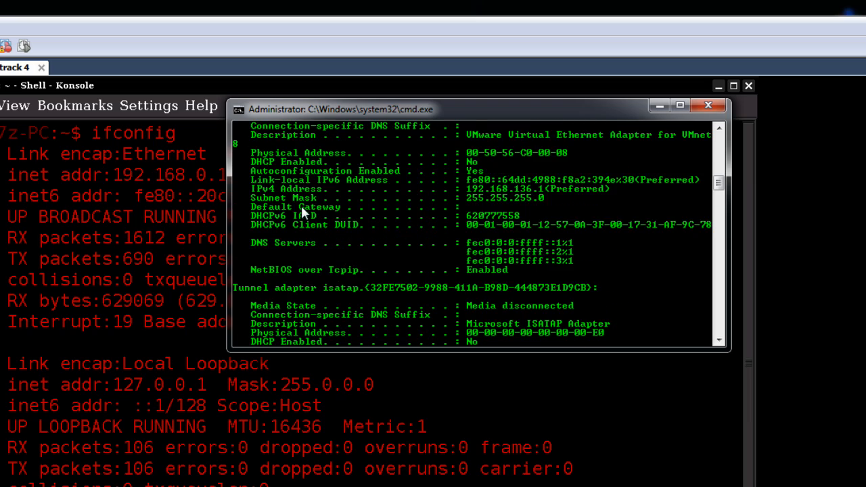
scroll(down, 3)
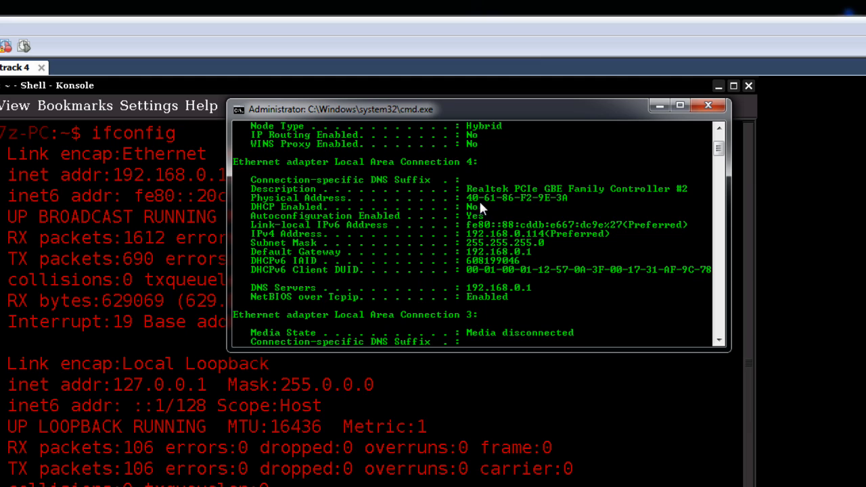
mouse_move(304, 244)
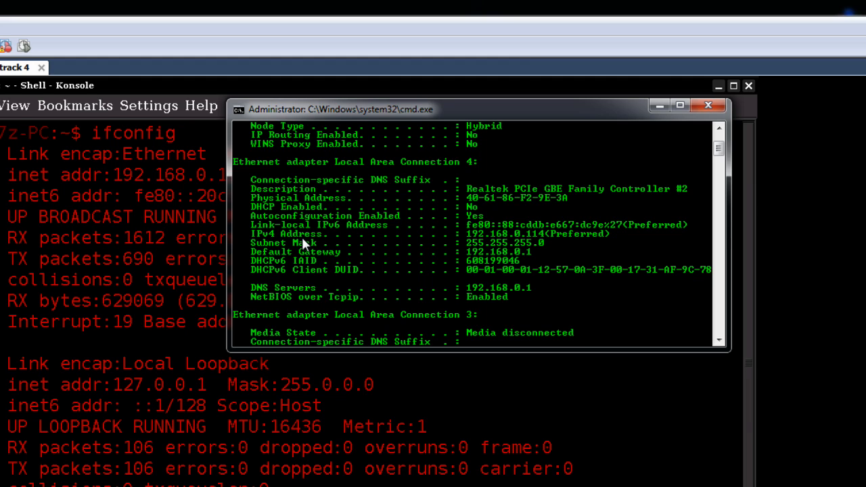
mouse_move(395, 259)
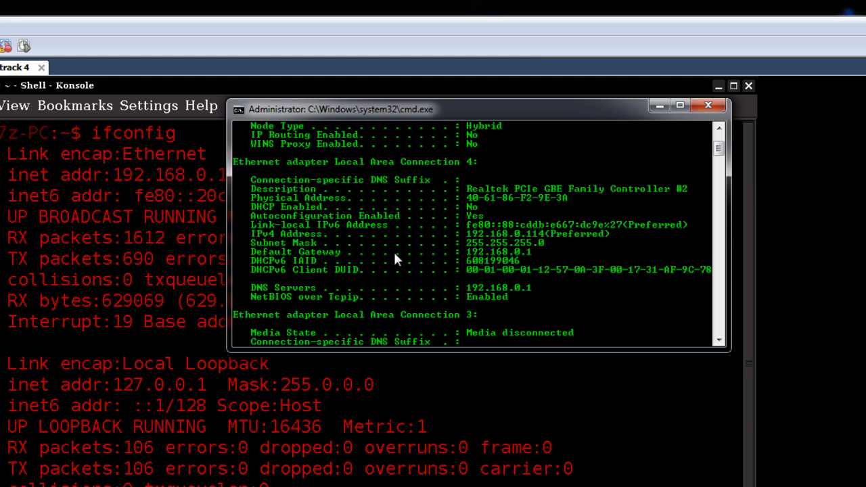
mouse_move(308, 298)
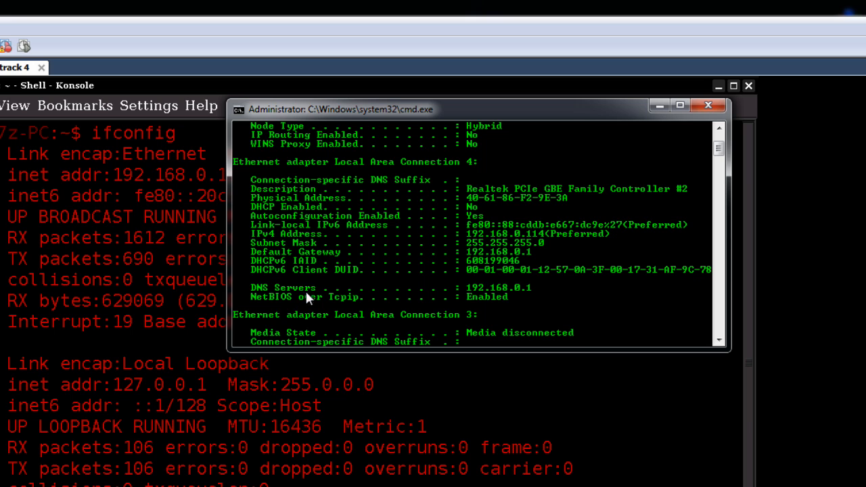
mouse_move(500, 127)
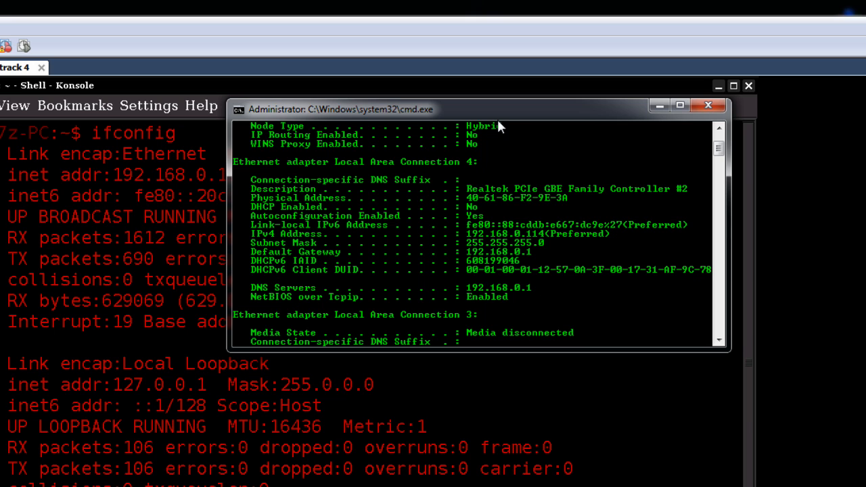
drag(342, 109, 484, 92)
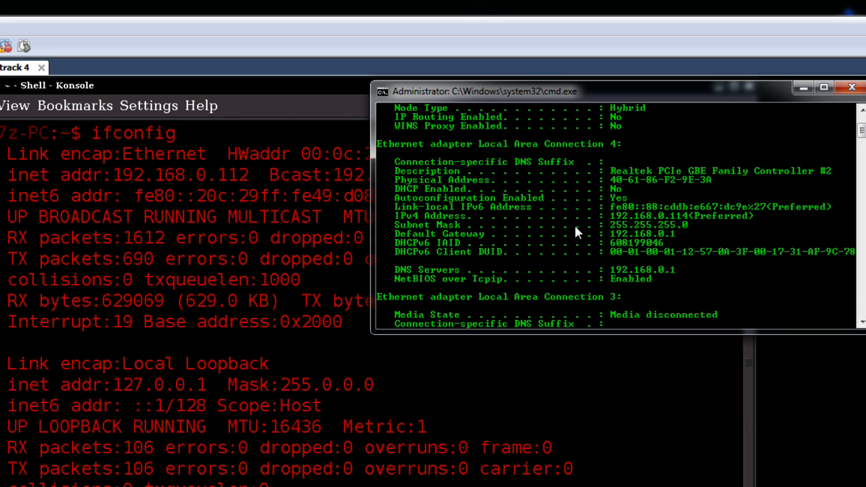
mouse_move(690, 283)
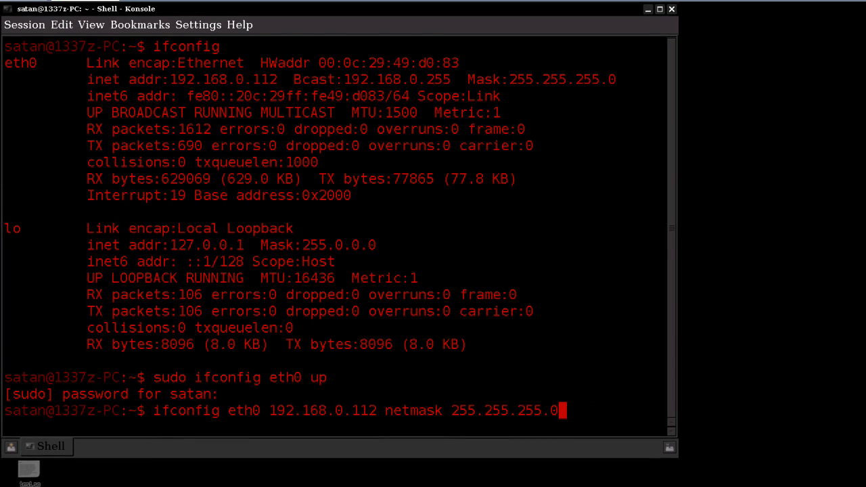
Run the address command, denied, then retry as 'sudo ifconfig eth0 192.168.0.112 netmask 255.255.255.0'.
key(Return)
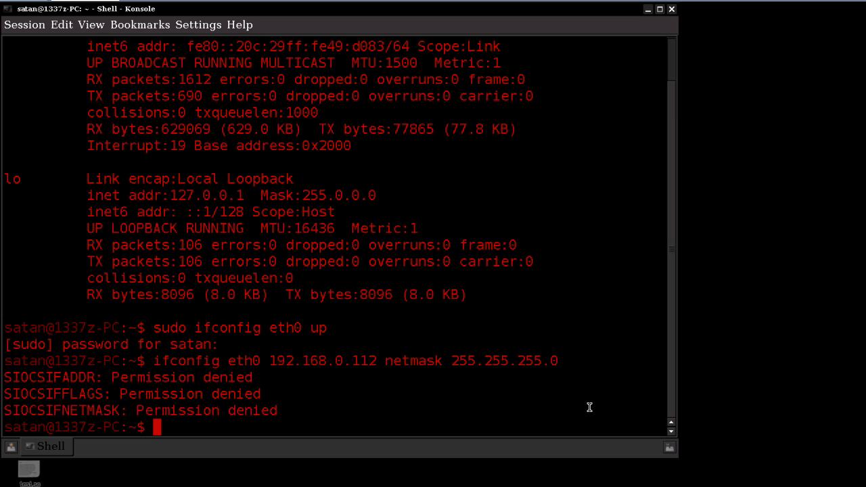
text(sudo if)
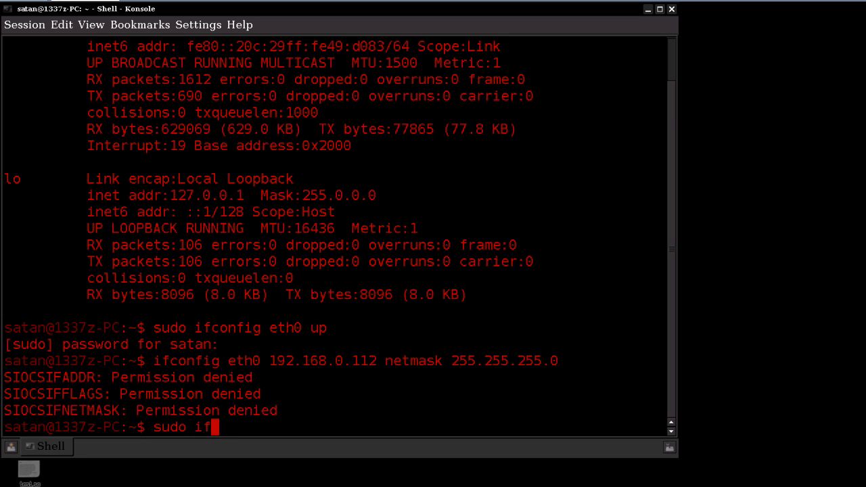
text(config eth0)
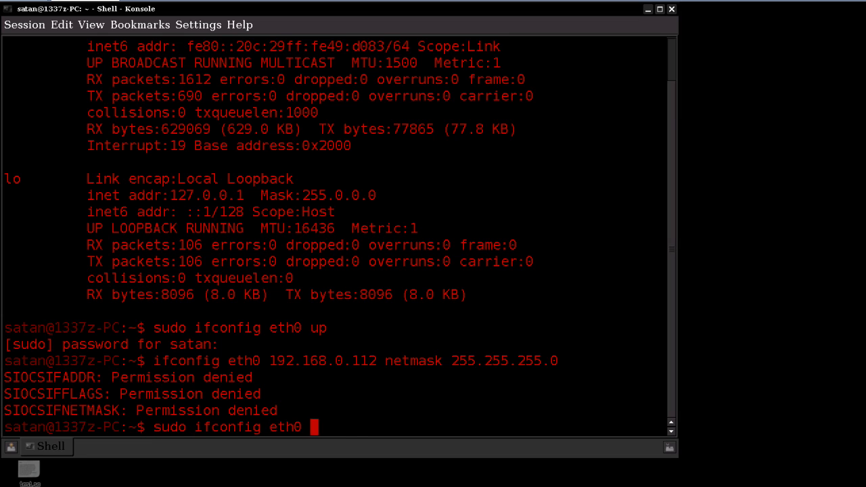
text(192.168.01)
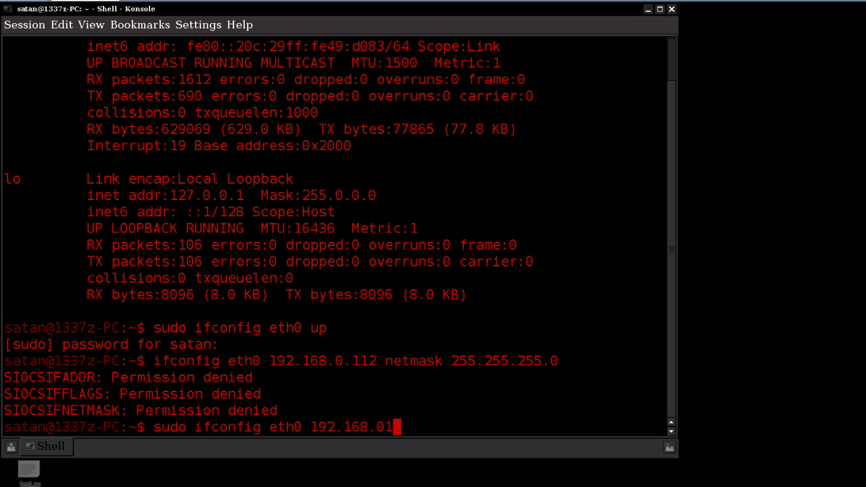
text(.112 netma)
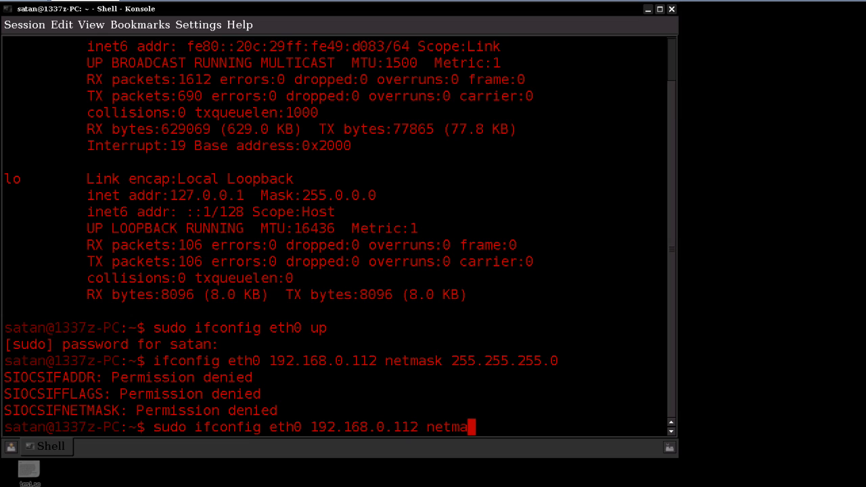
text(sk 255.255.255.^)
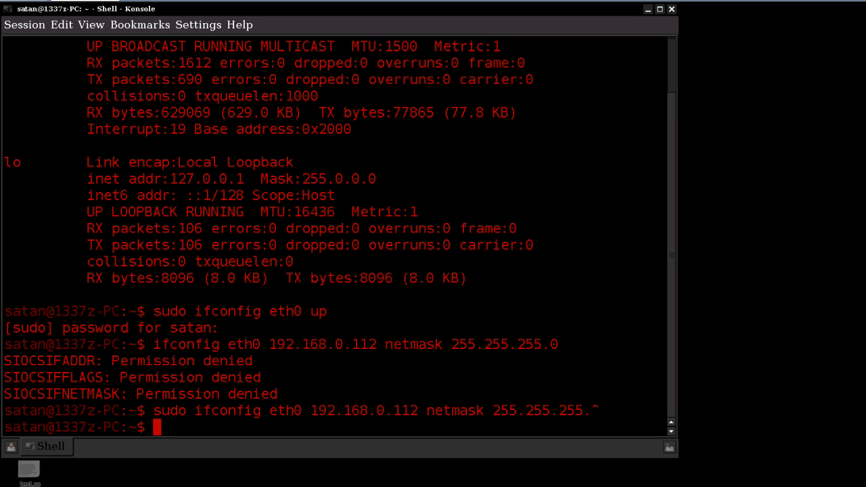
Run 'sudo route add default gateway 192.168.0.1', which reports the route already exists.
text(sd)
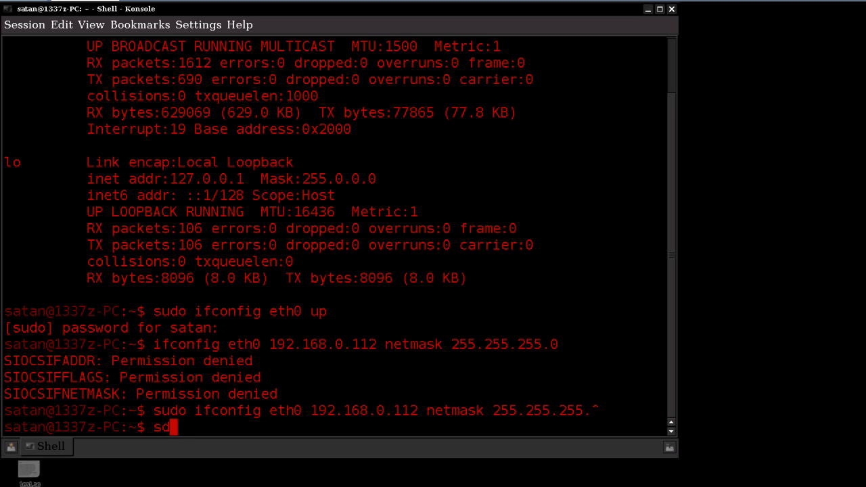
text(udo)
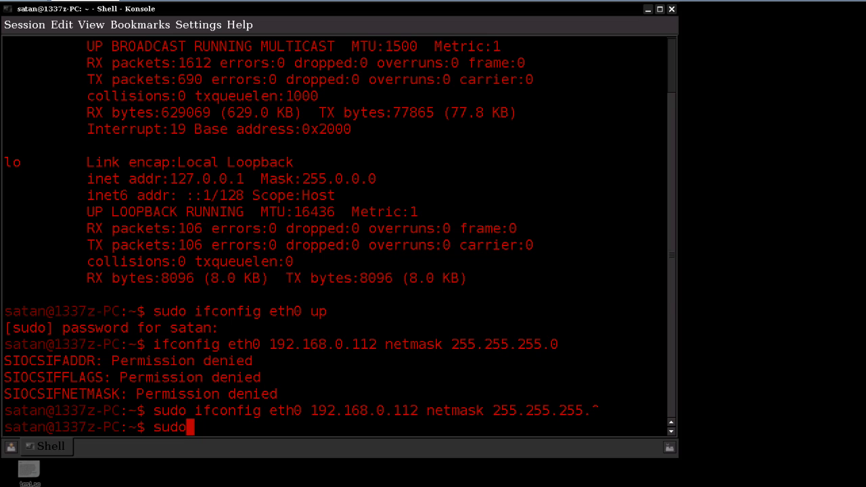
text(route)
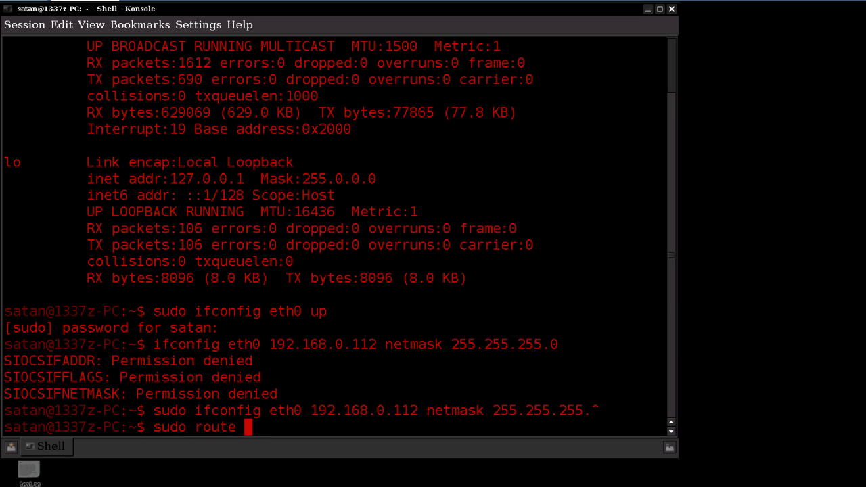
text(add default gateway 192.168.0.1)
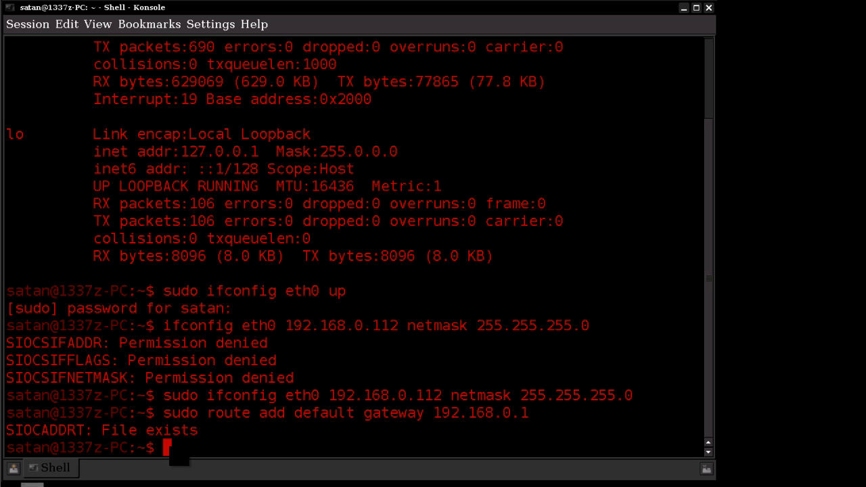
text(sudo iw)
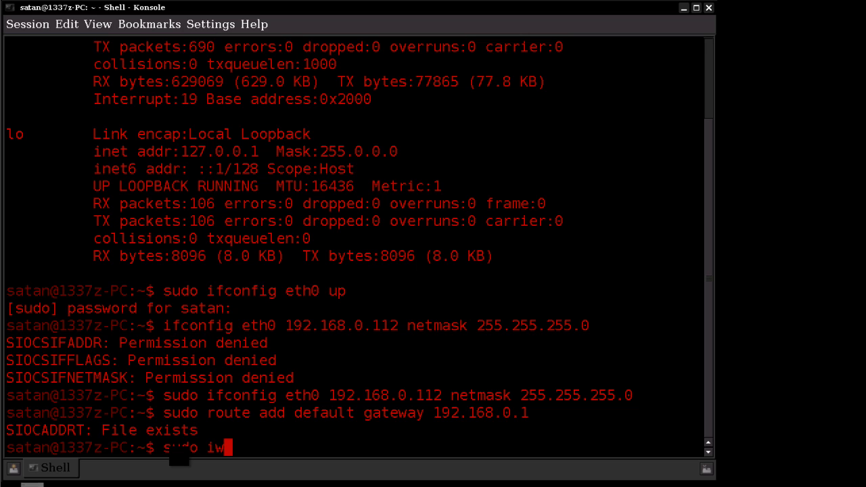
text(config)
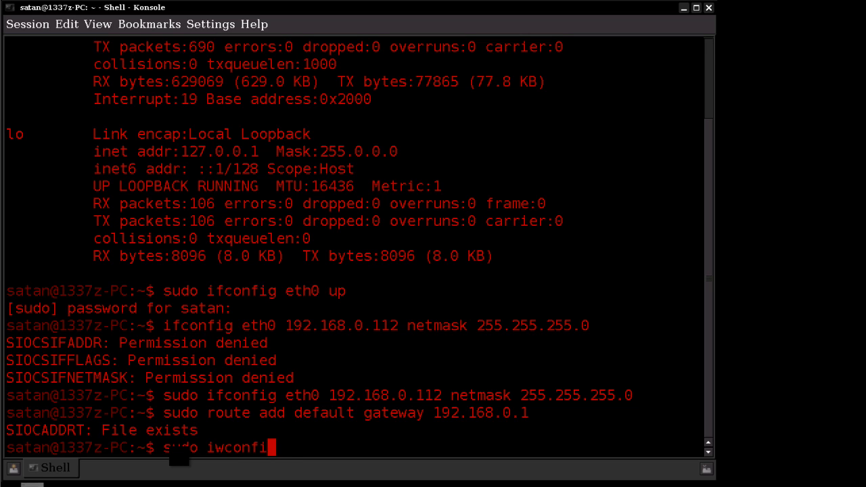
text(wlan)
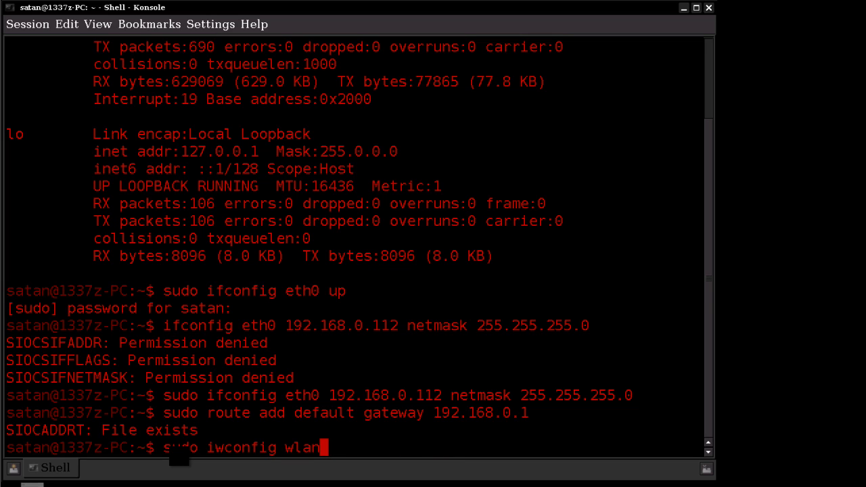
text(0)
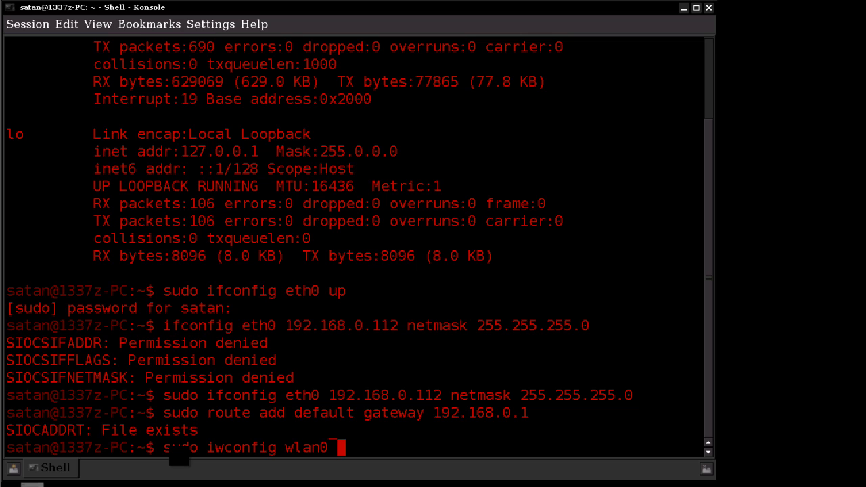
text(essid)
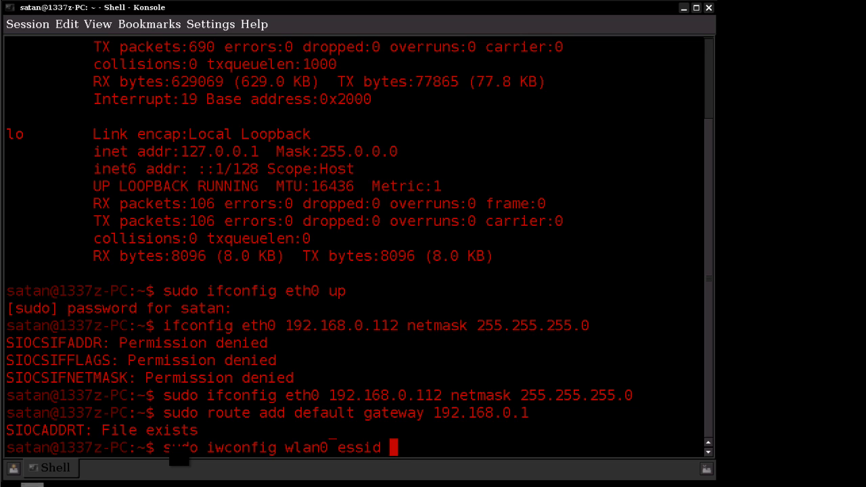
text(137)
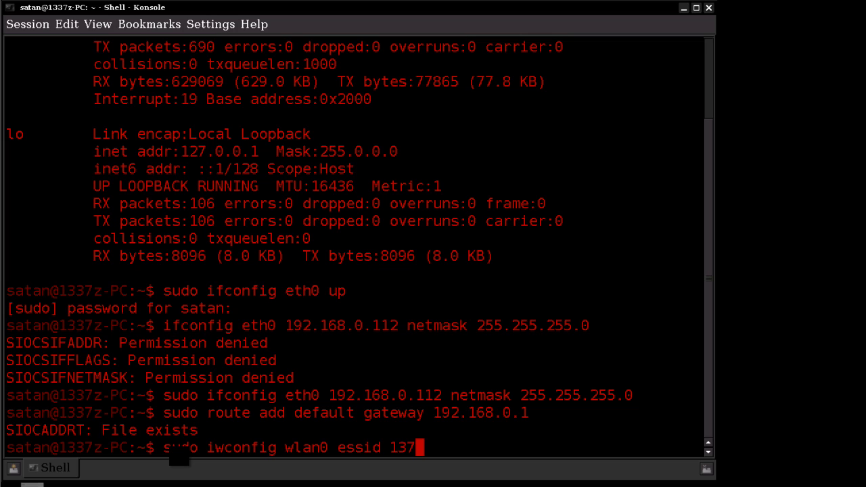
text(z-netw0r)
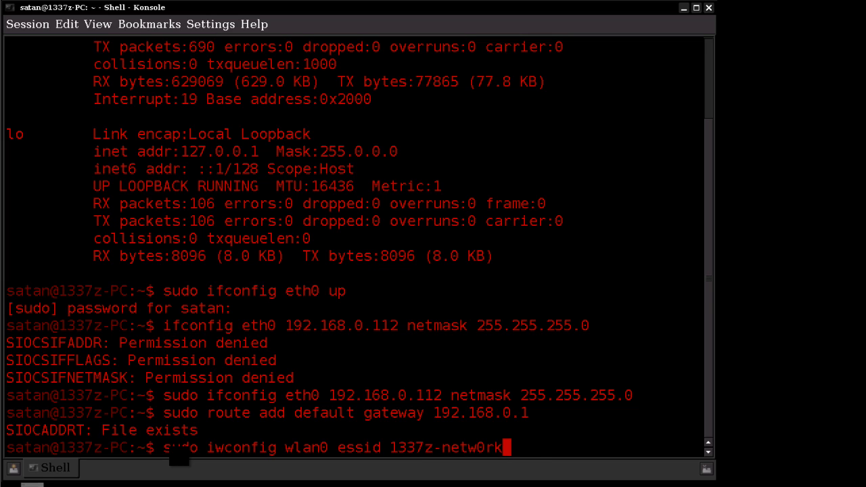
text(key)
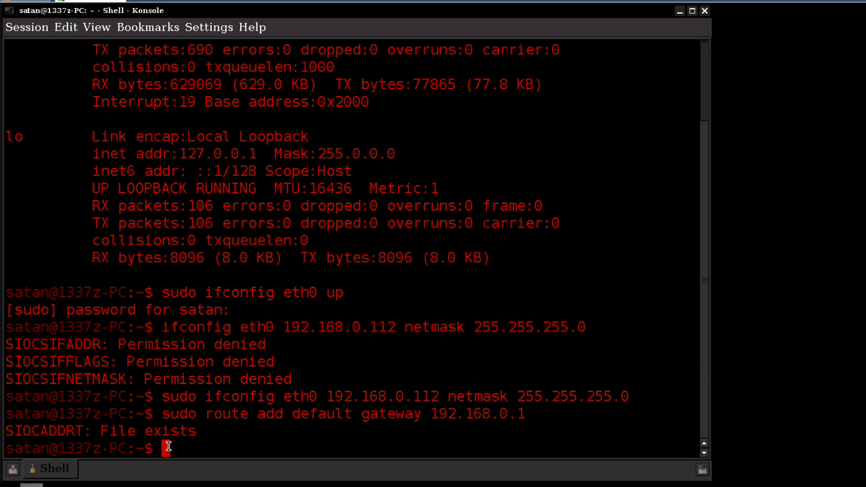
Write 'nameserver 192.168.0.1' into /etc/resolv.conf via sudo sh -c echo.
text(sudo)
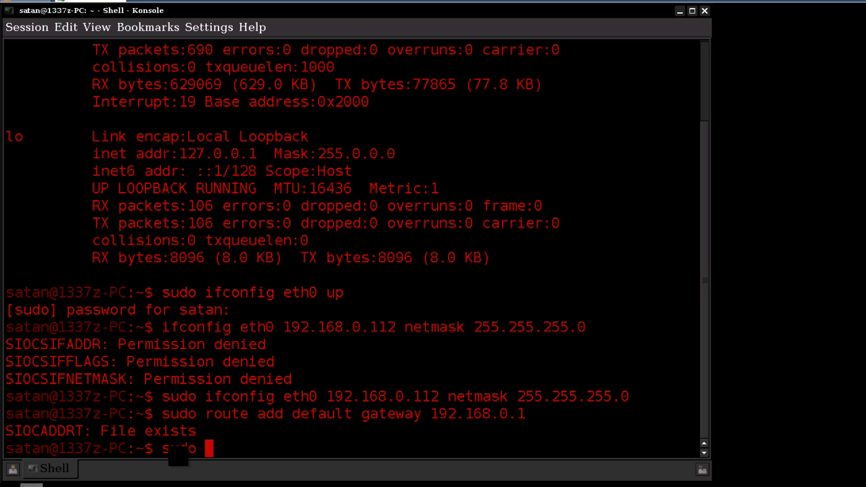
text(sh)
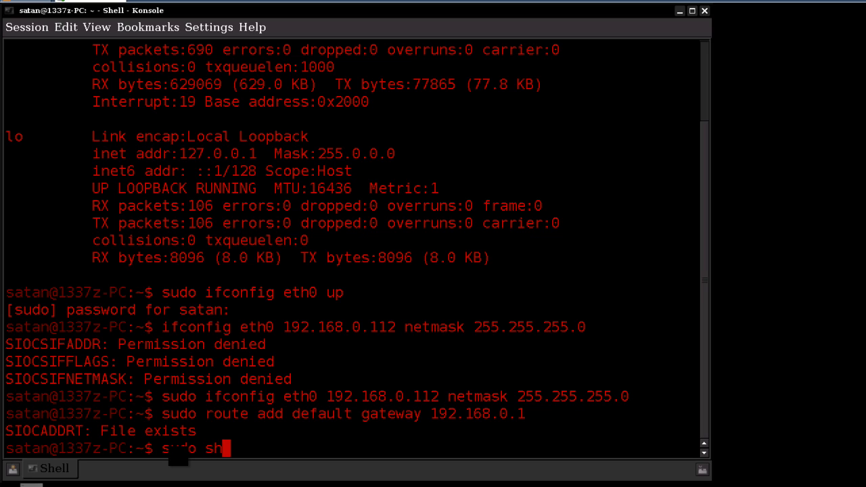
text(-c)
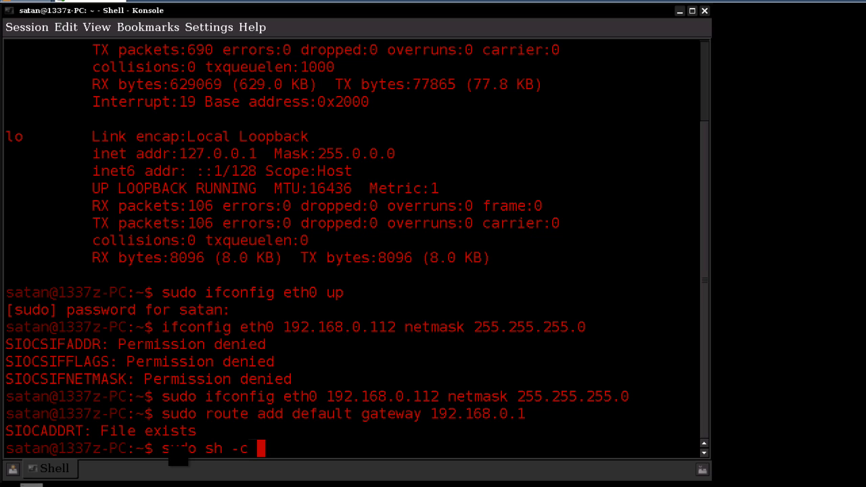
text("echo nameserver 192)
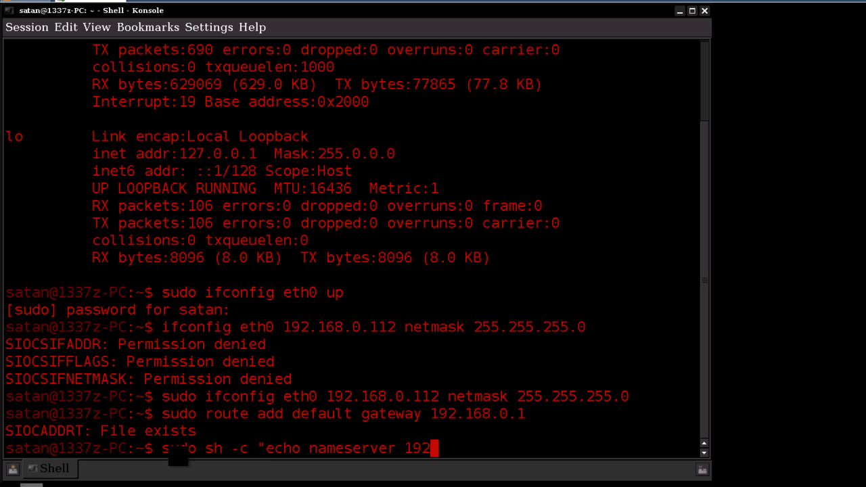
text(.168.0.1)
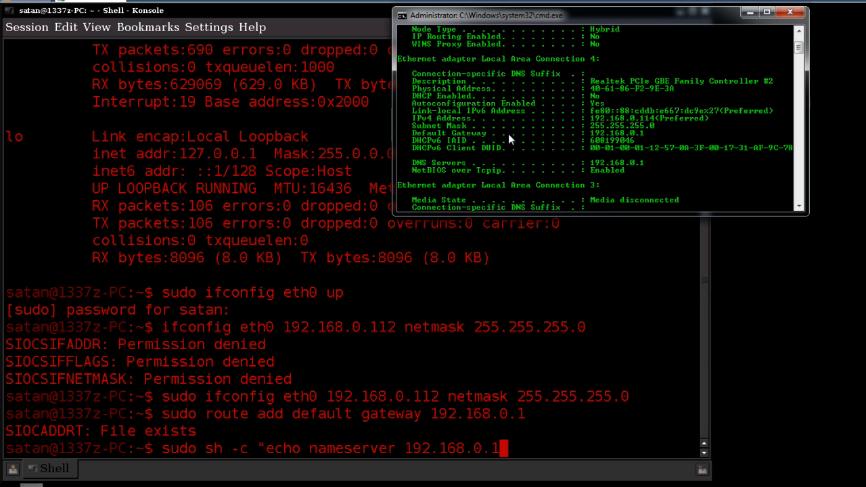
mouse_move(481, 164)
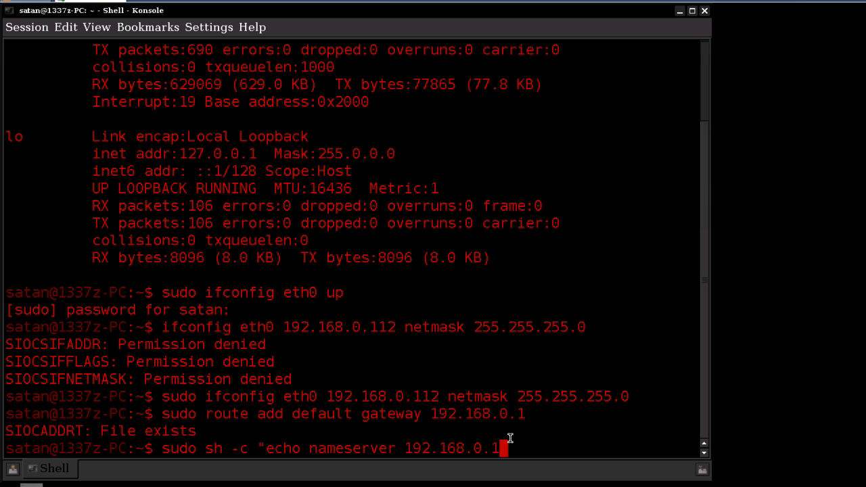
text(:)
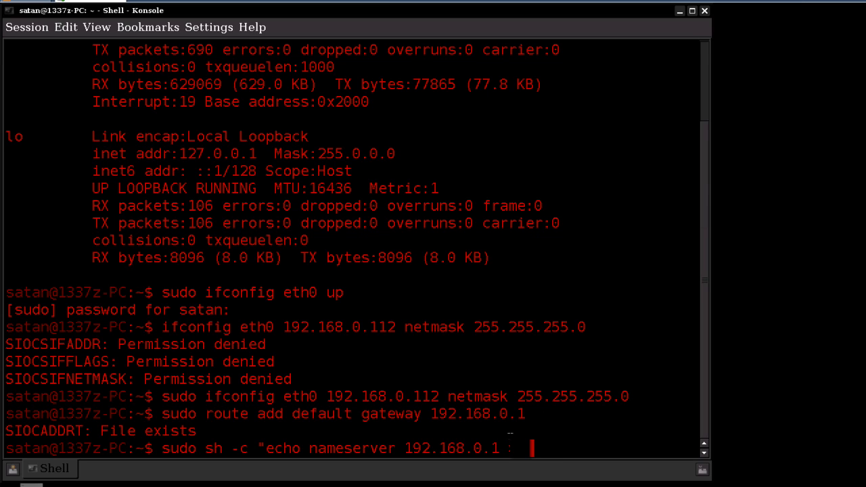
text(/etc/r)
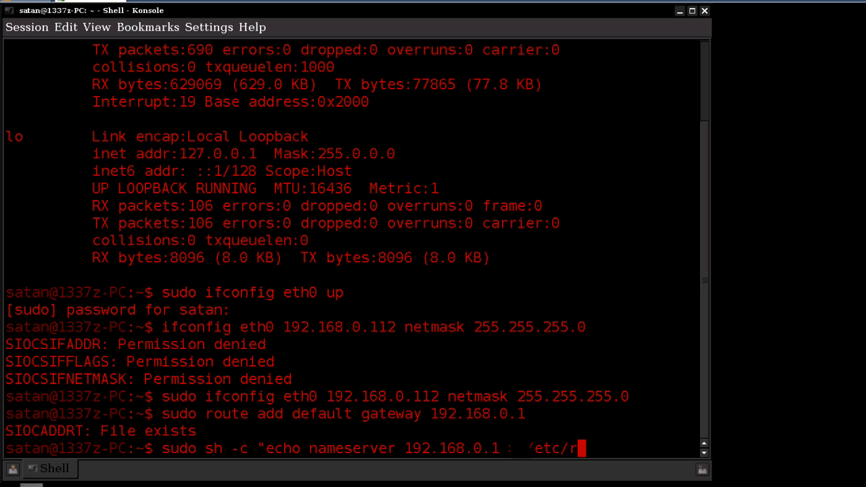
text(esolv.co)
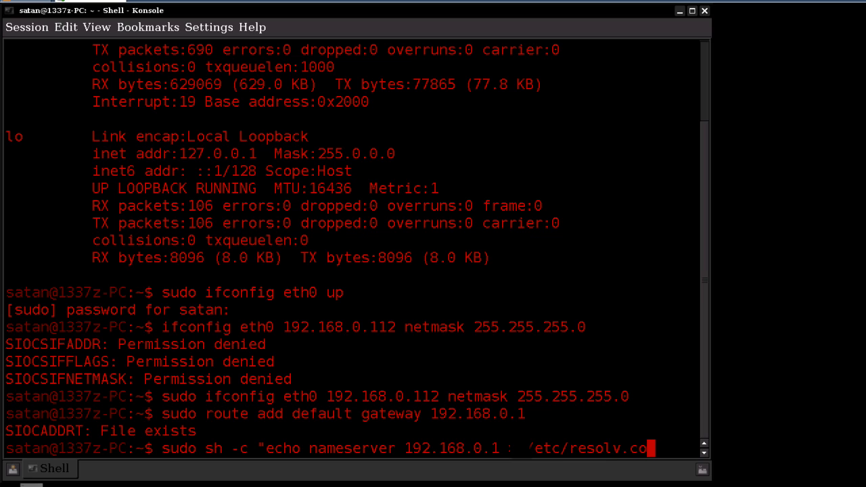
text(nf")
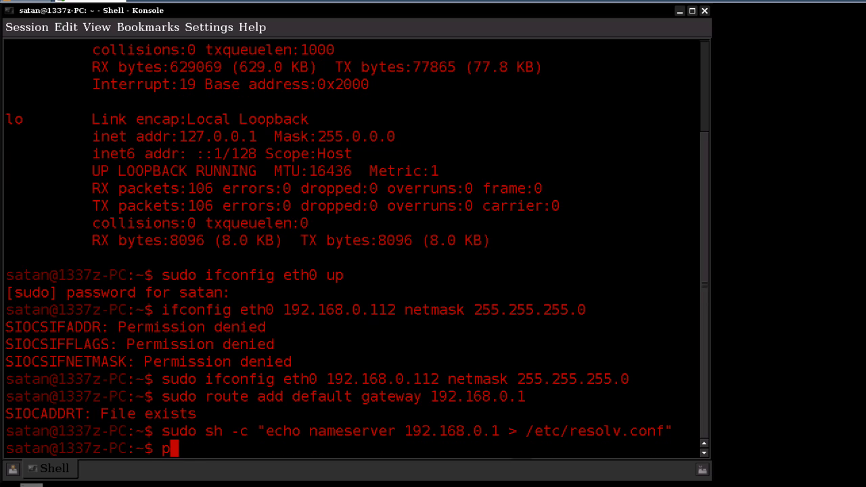
Ping 192.168.0.1 and stop after three replies with 0% packet loss.
text(ing 192.168.0.1)
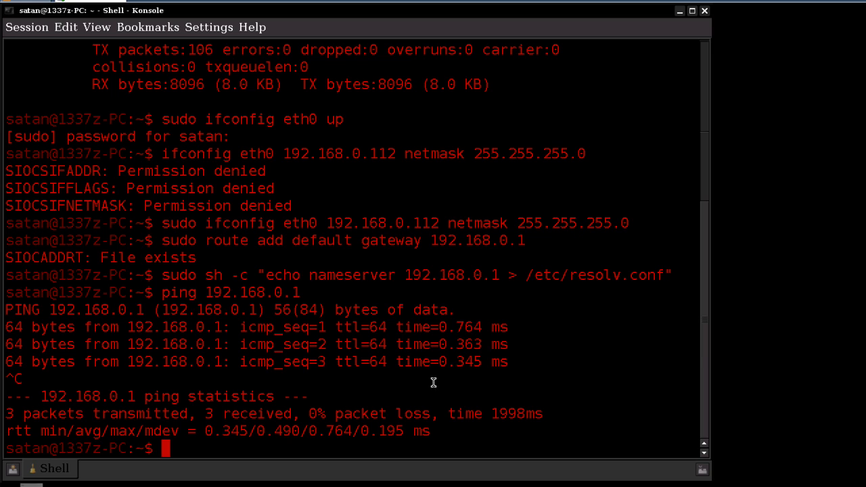
mouse_move(395, 353)
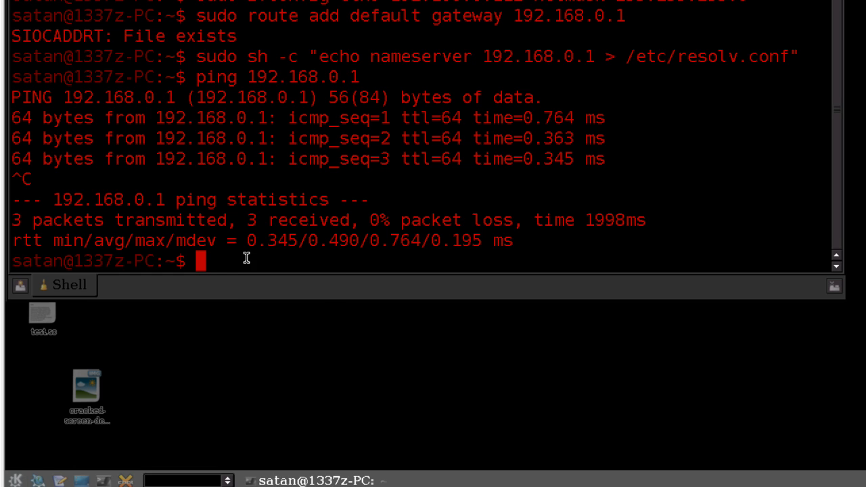
text(ping www.google.com)
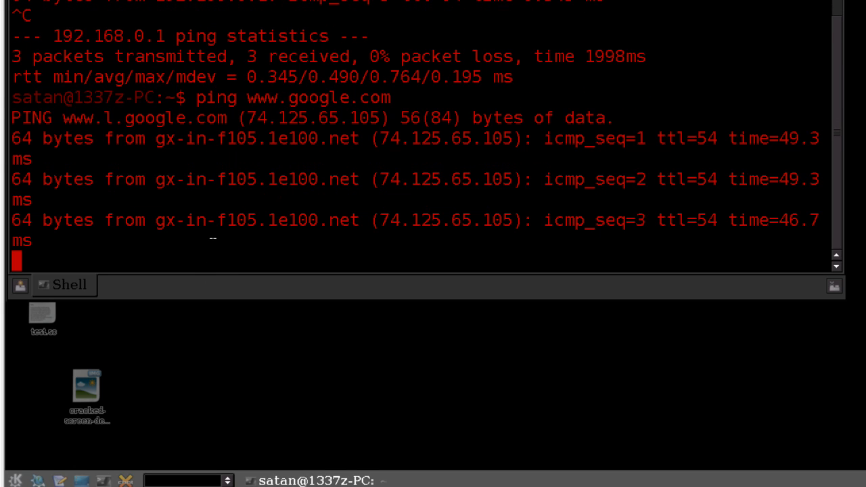
key(ctrl+c)
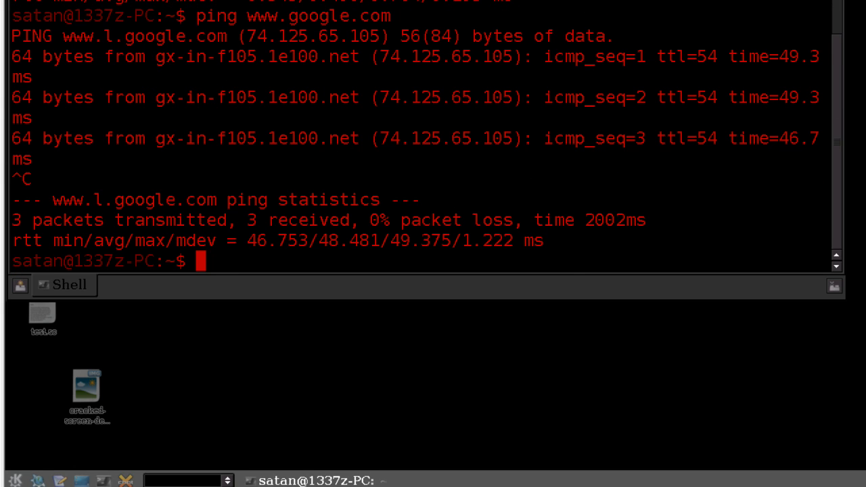
mouse_move(322, 166)
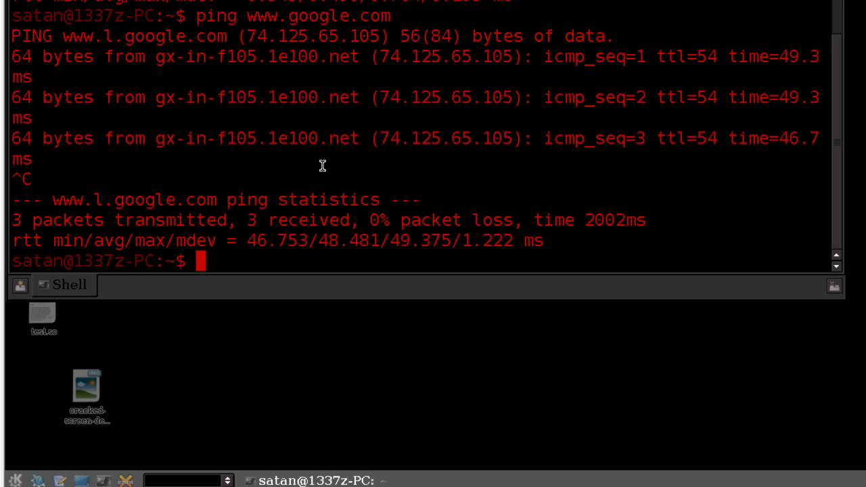